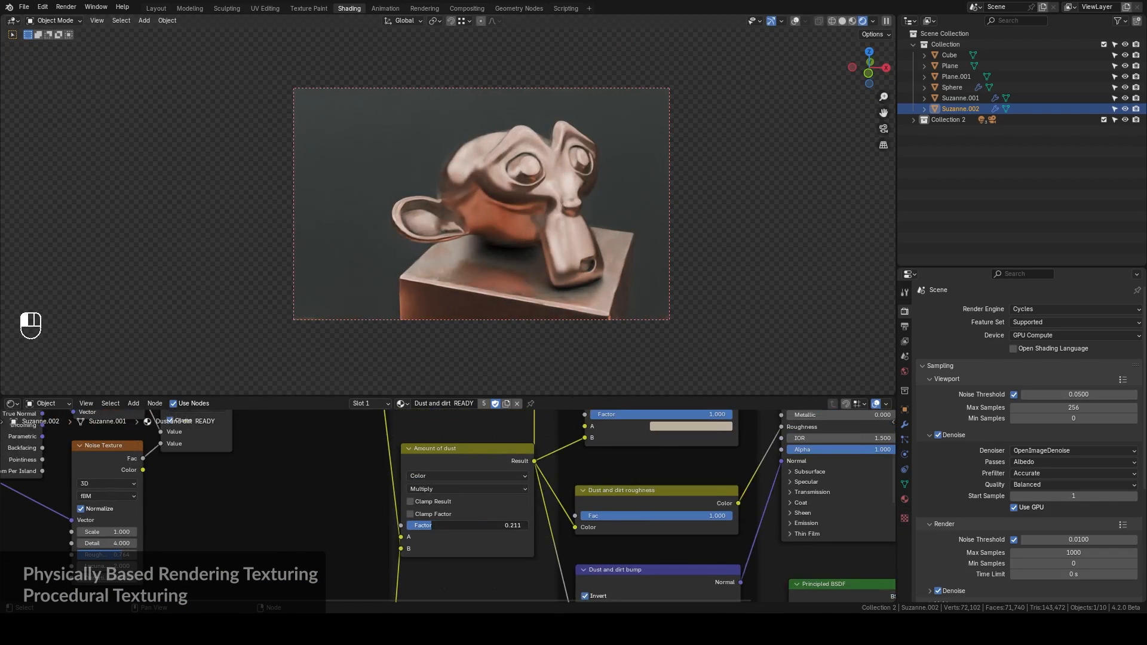
left_click_drag(454, 525, 522, 526)
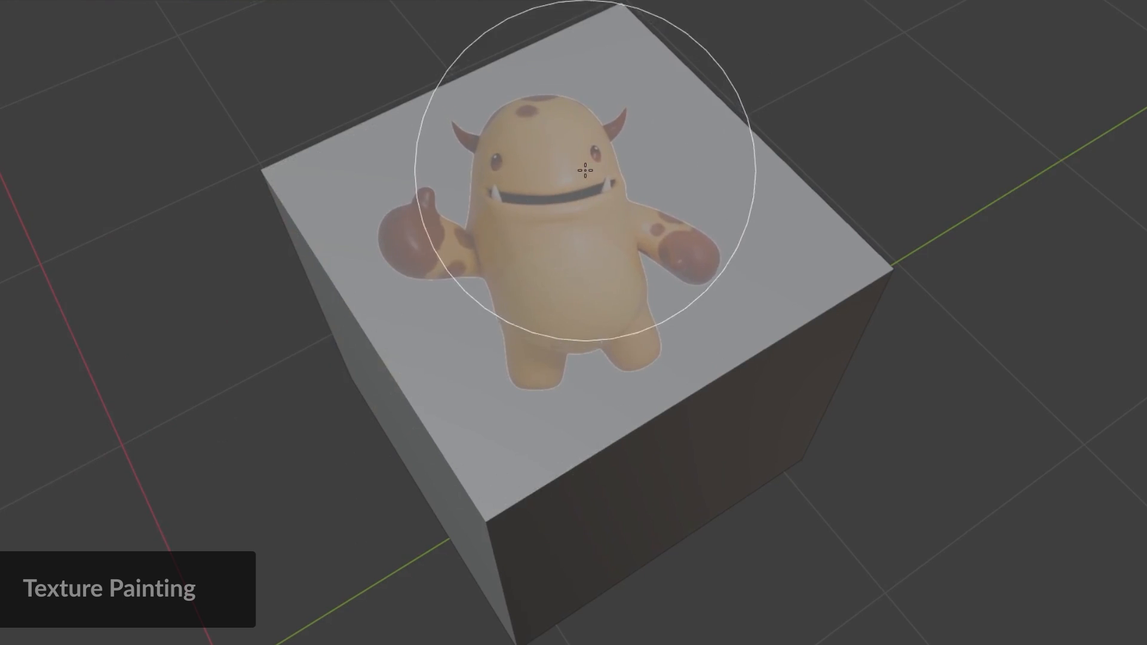
mouse_move(465, 448)
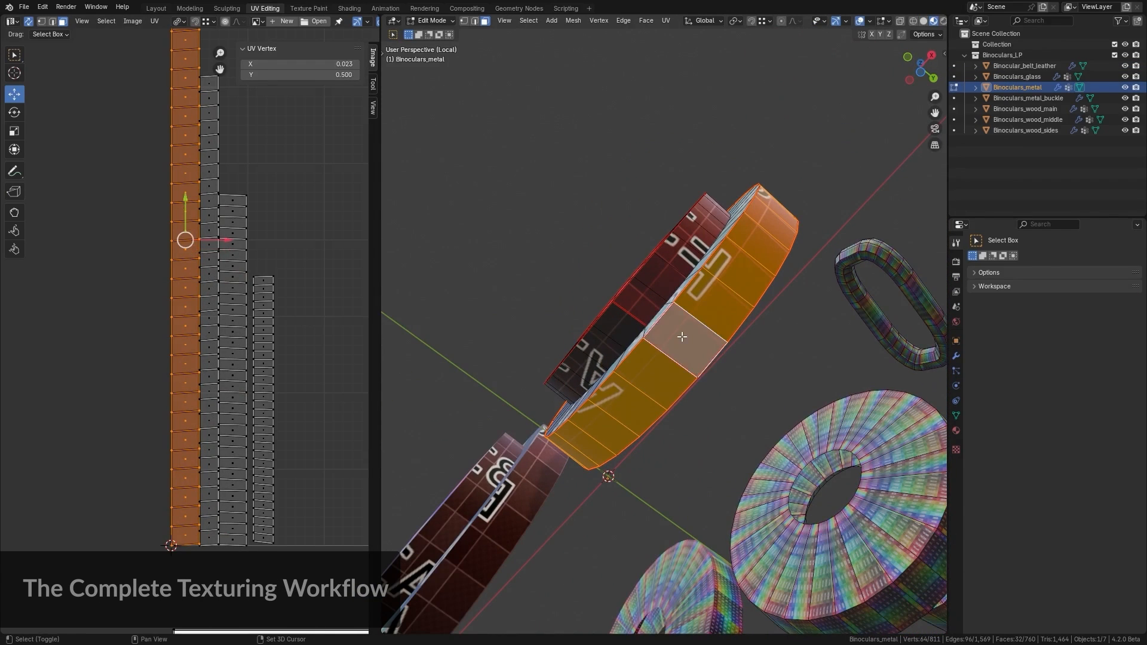
left_click(308, 8)
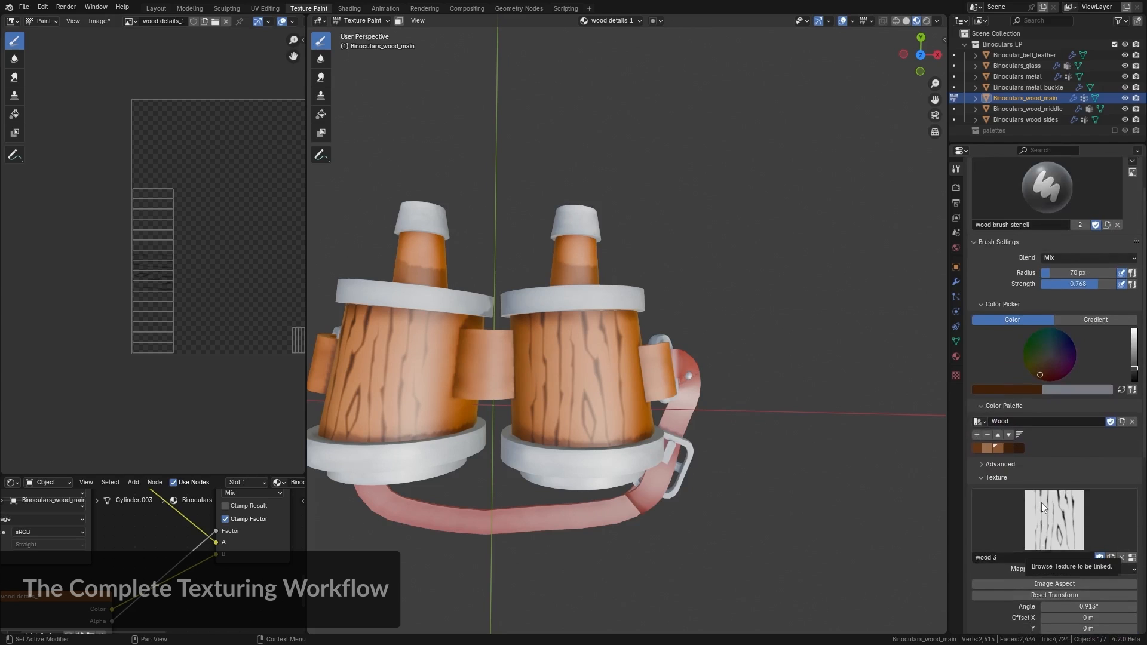
left_click(348, 8)
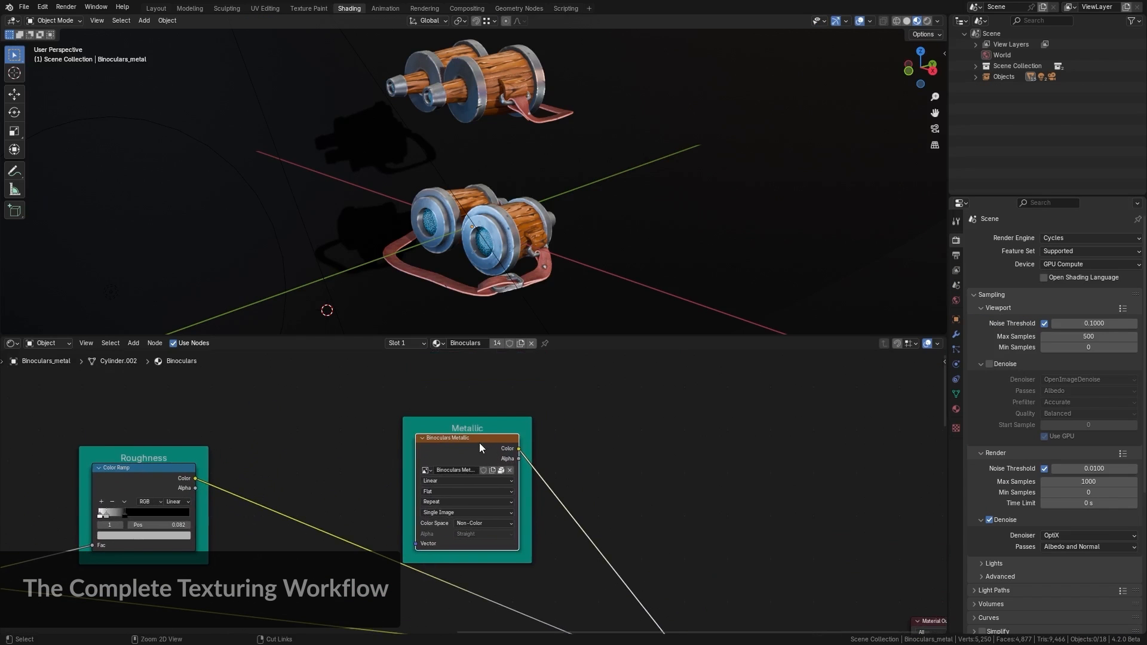
left_click(265, 9)
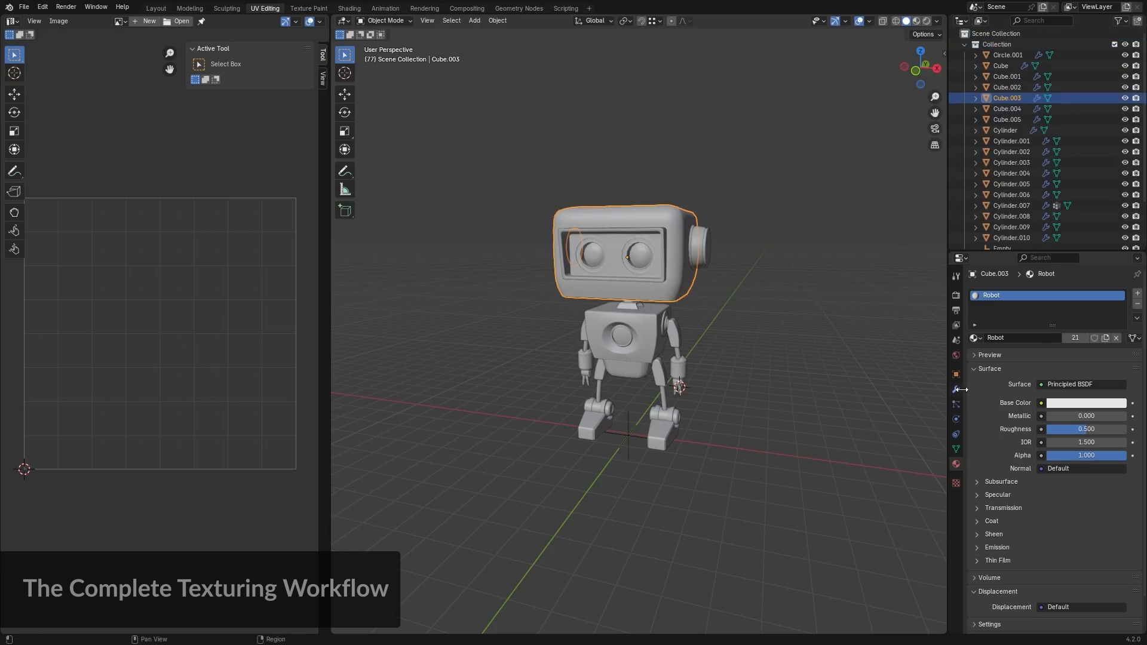